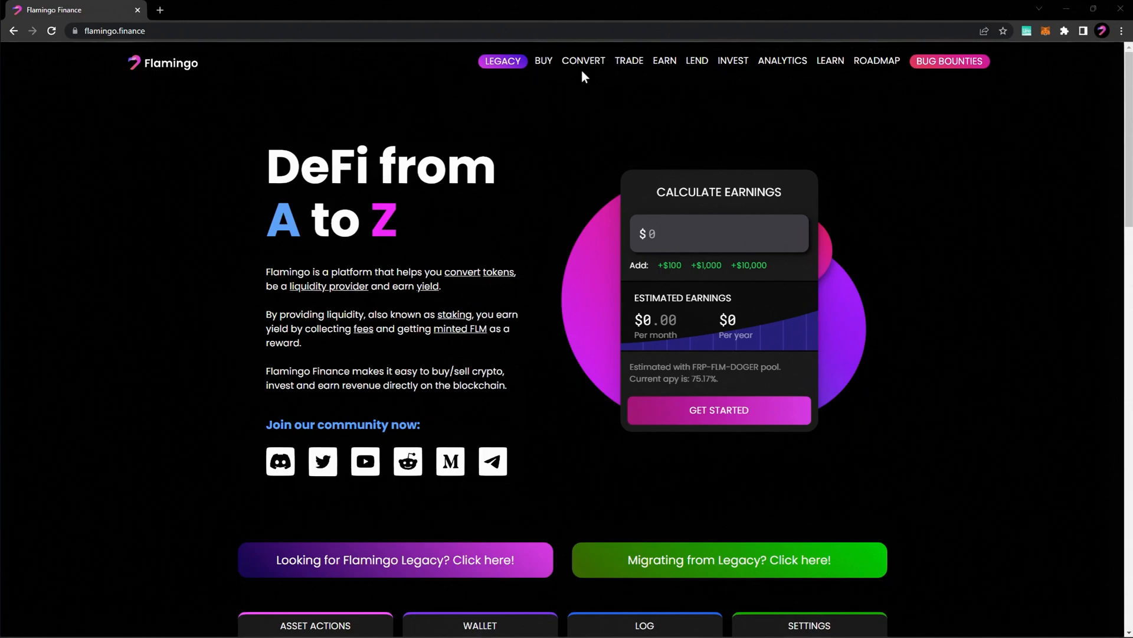
Open the Convert page and connect the NeoLine wallet to Flamingo Finance.
click(583, 60)
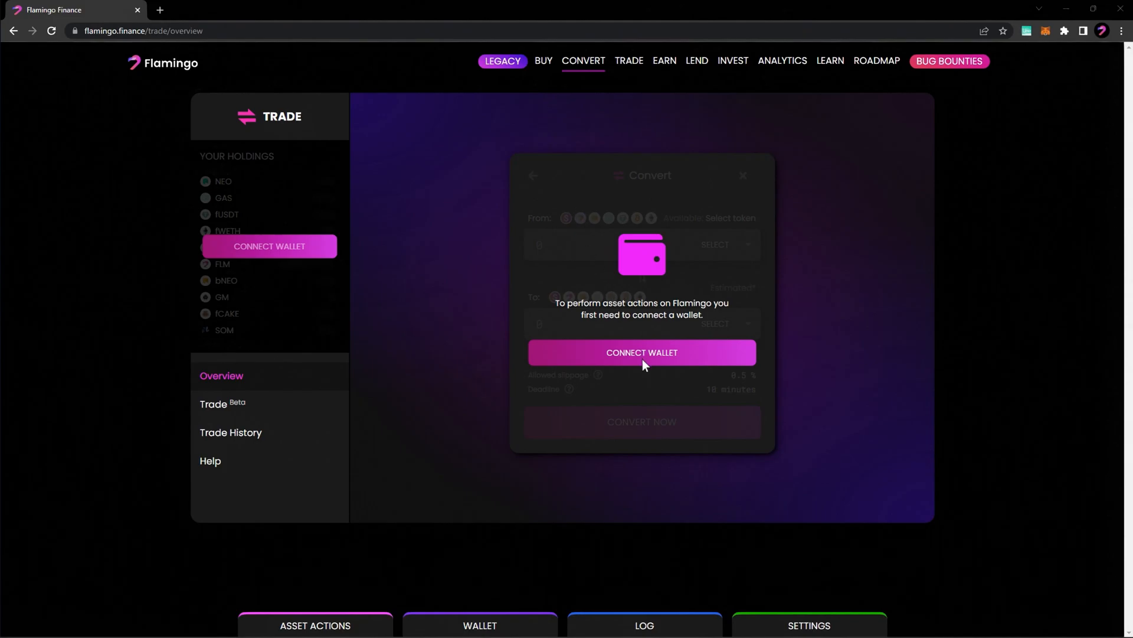
click(641, 352)
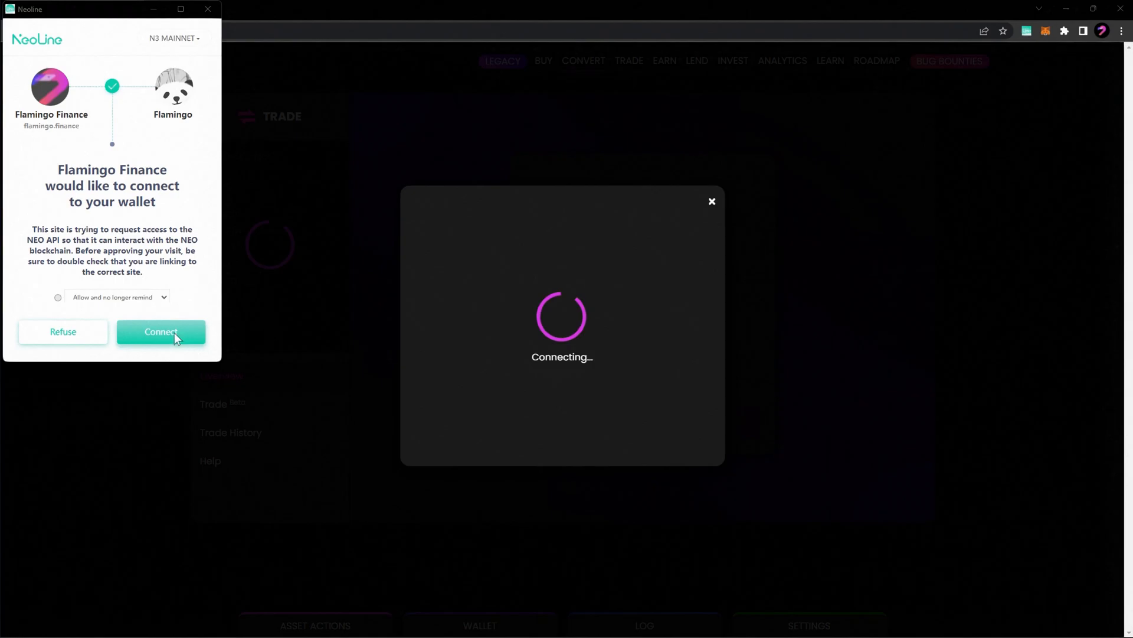
click(160, 332)
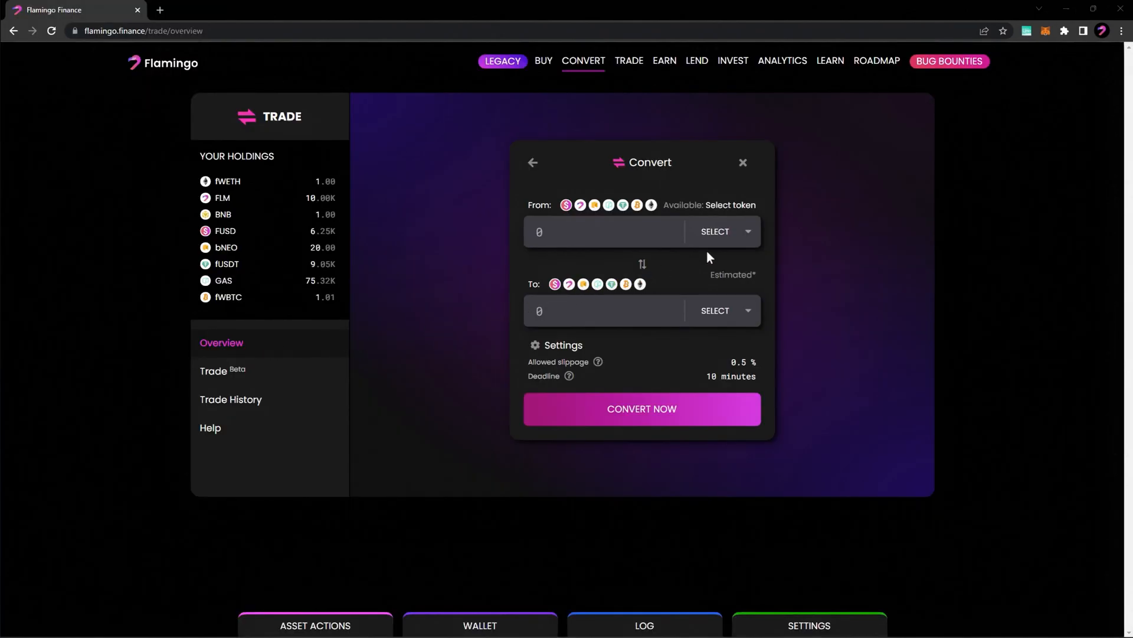
mouse_move(746, 246)
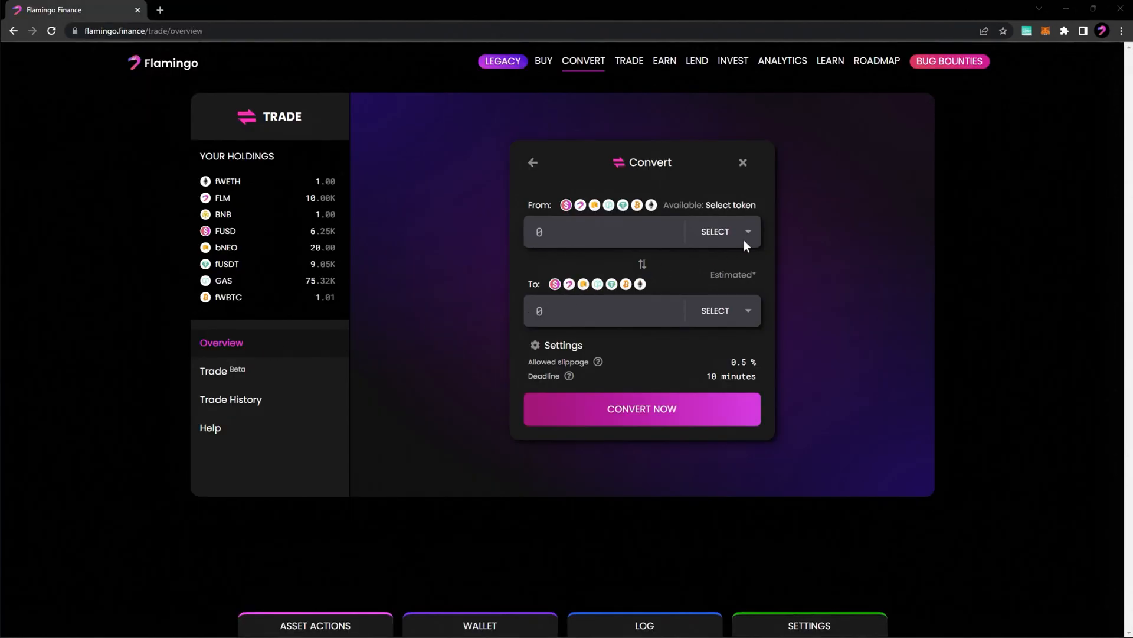
Convert 10000 FLM into GAS, an estimated 261.133253 GAS.
click(715, 231)
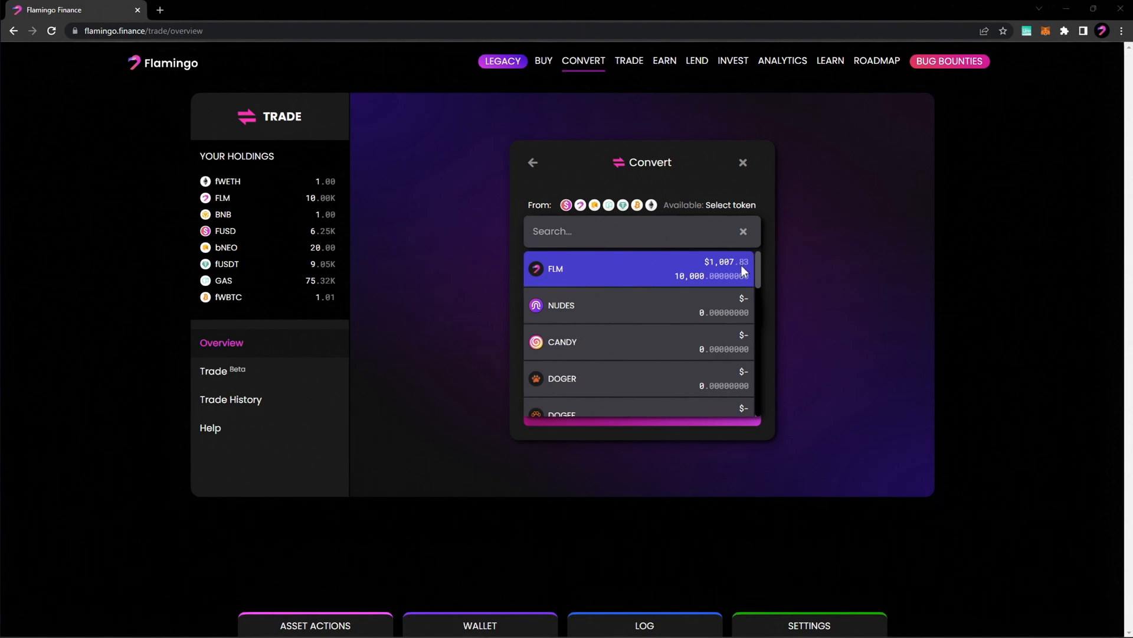
click(639, 269)
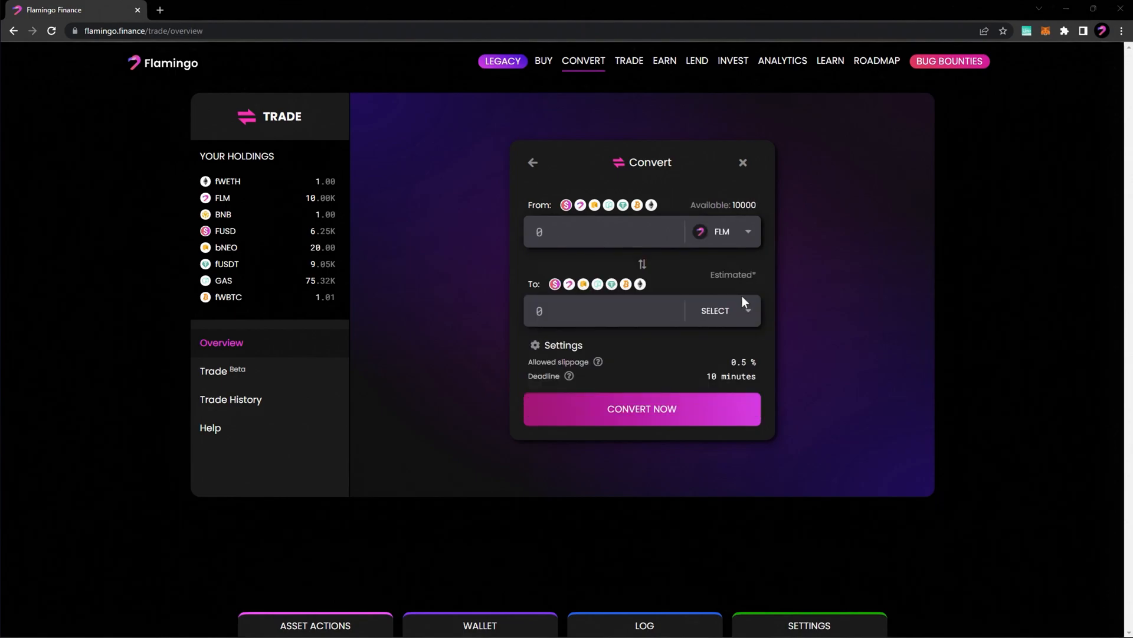
click(714, 310)
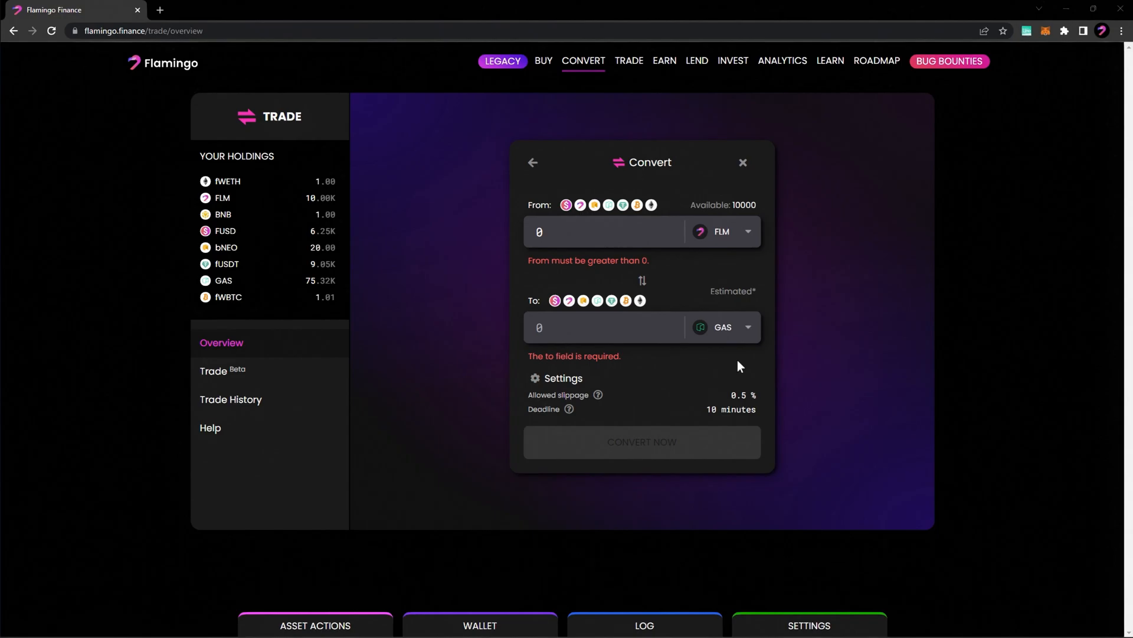
mouse_move(746, 219)
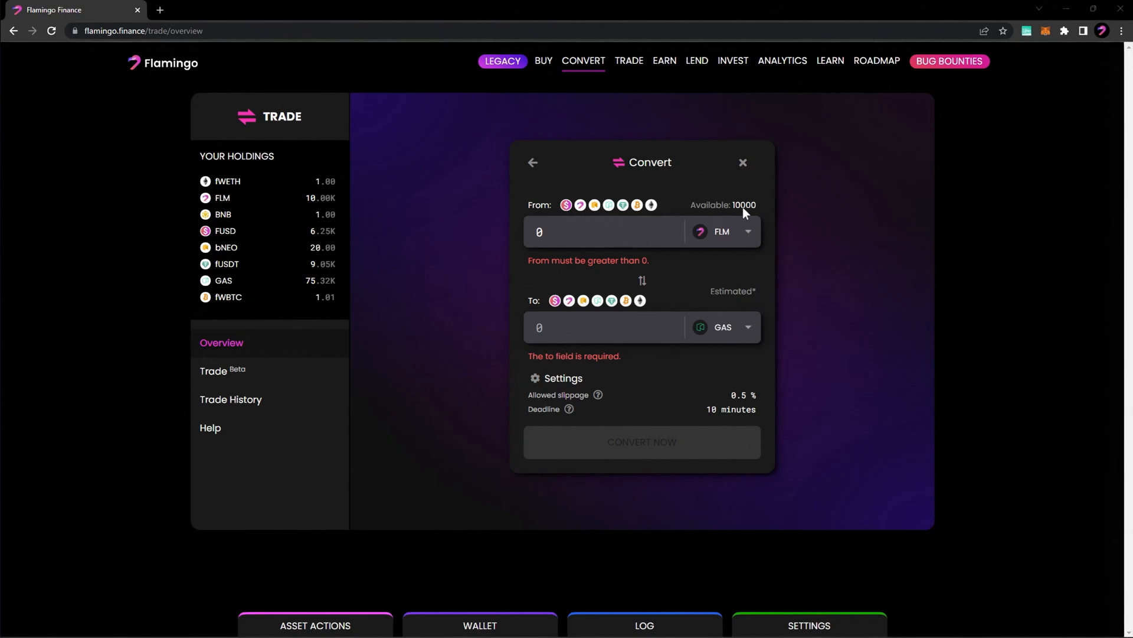
text(10000)
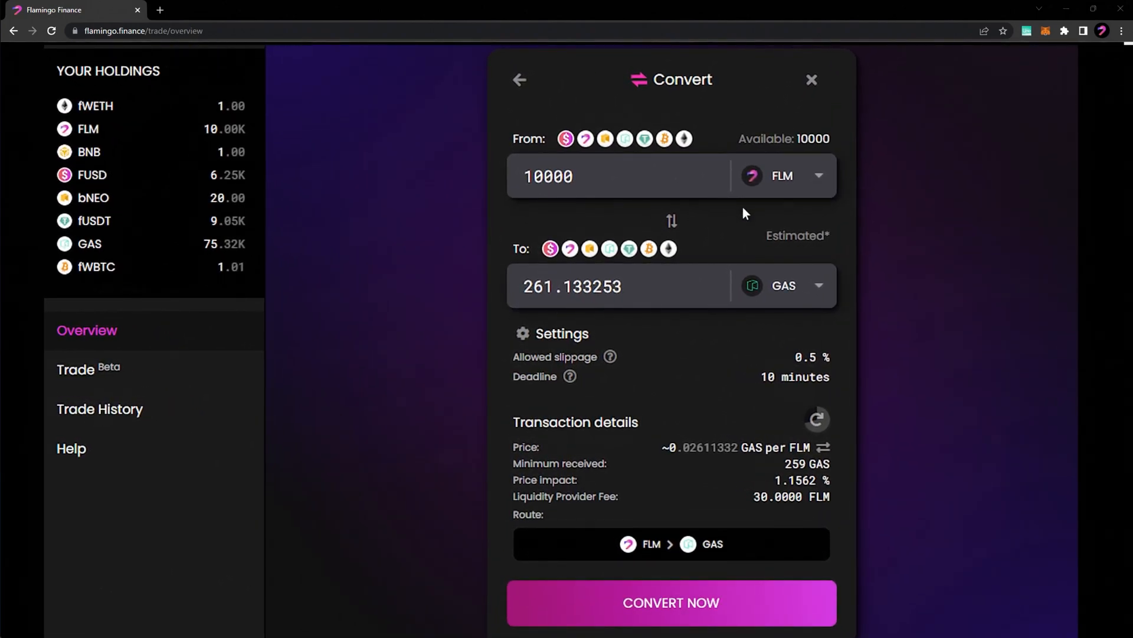
mouse_move(590, 299)
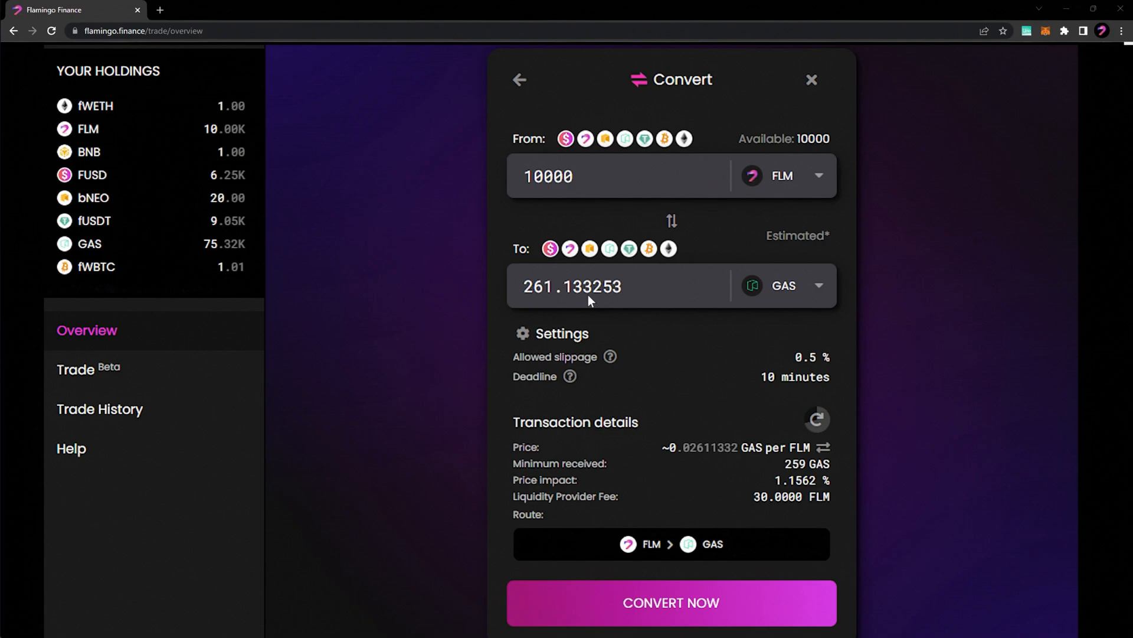
click(522, 333)
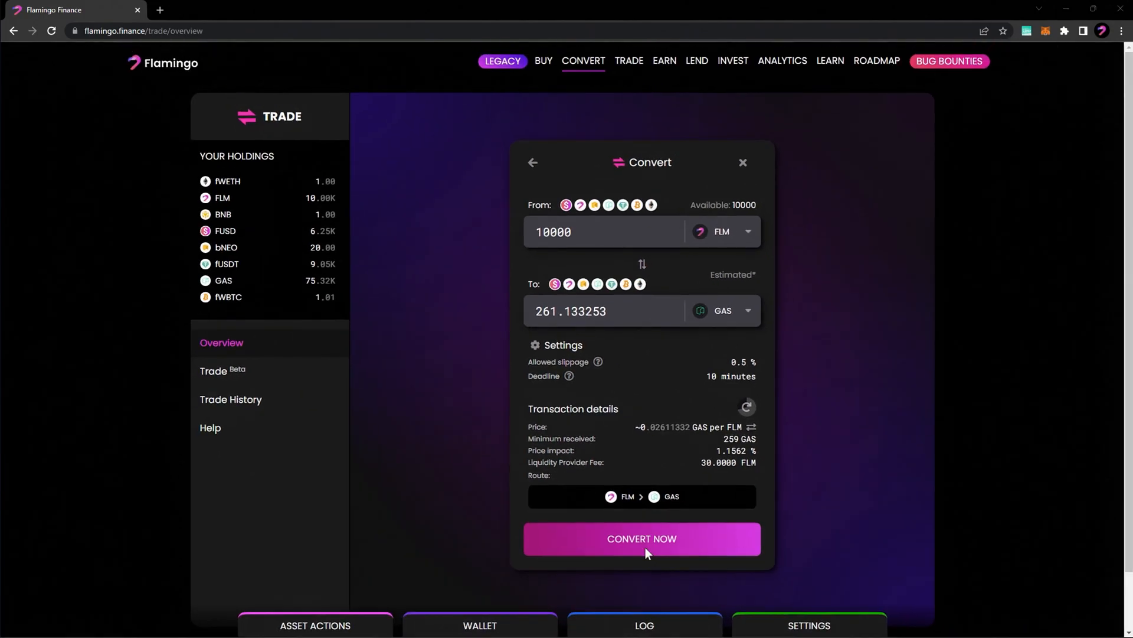
click(641, 538)
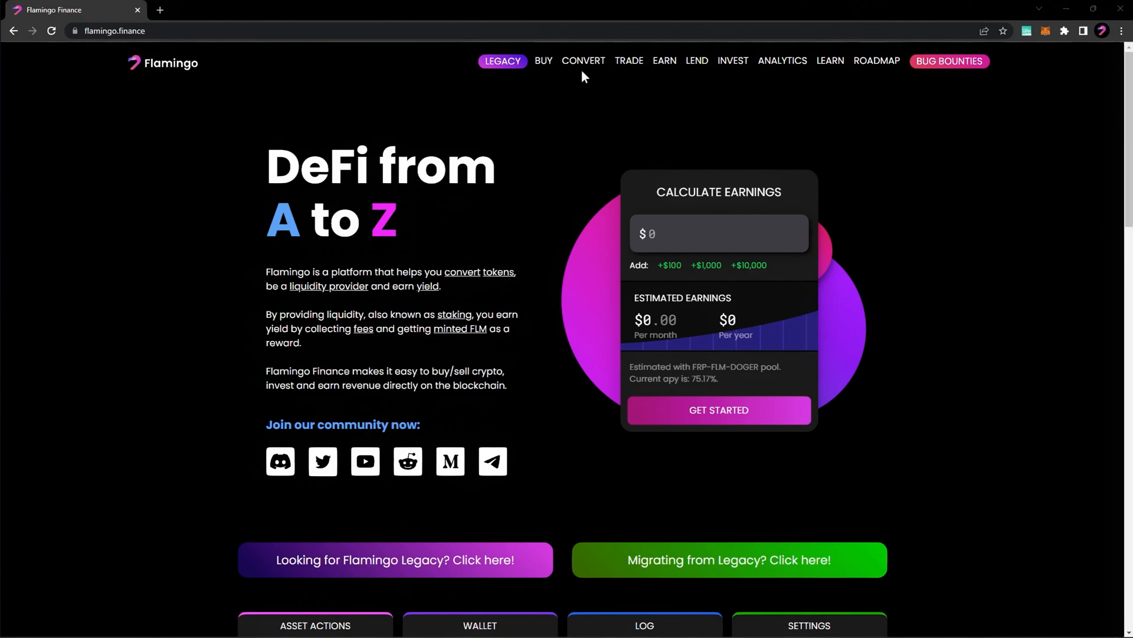
Add 1000 fUSDT and 1000 FUSD to the FLP-fUSDT-FUSD pool, approved in NeoLine.
click(583, 61)
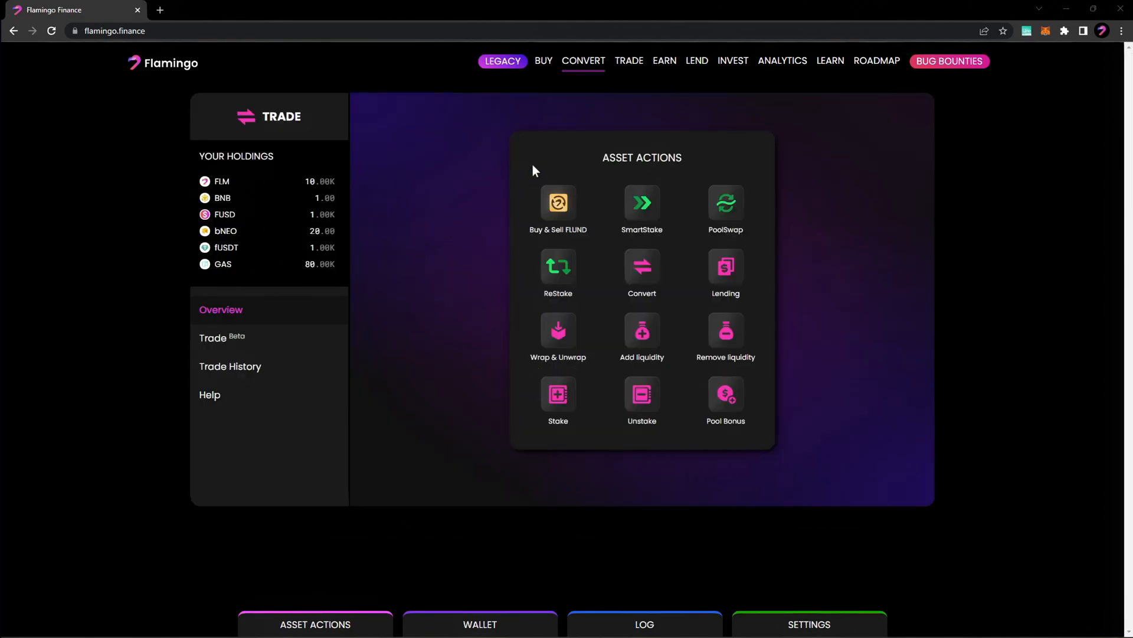
mouse_move(642, 347)
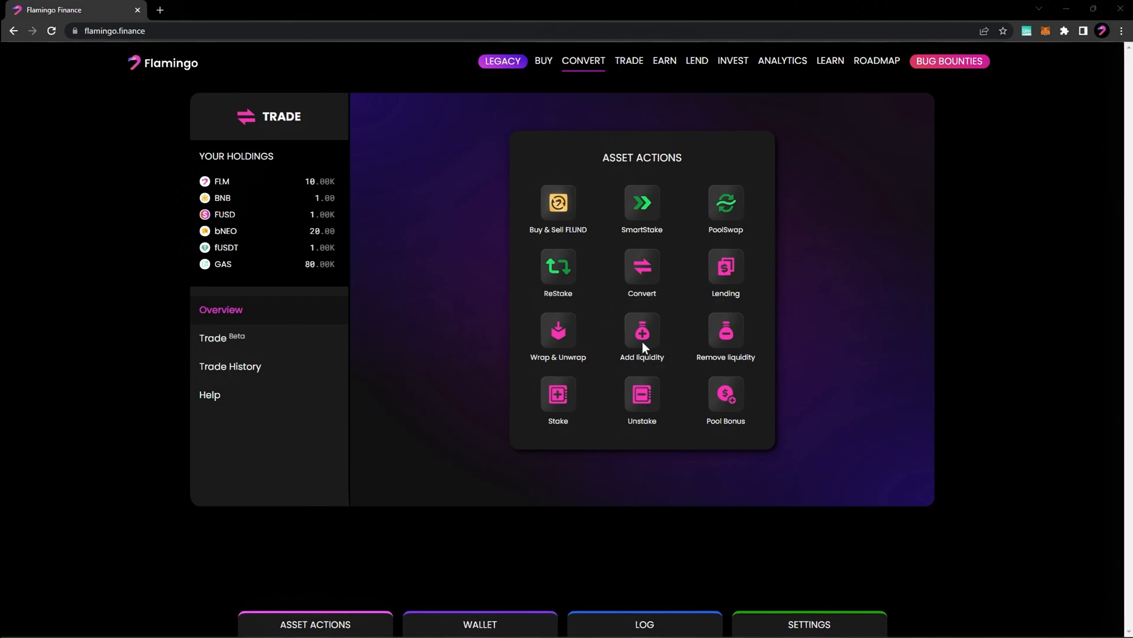
click(641, 332)
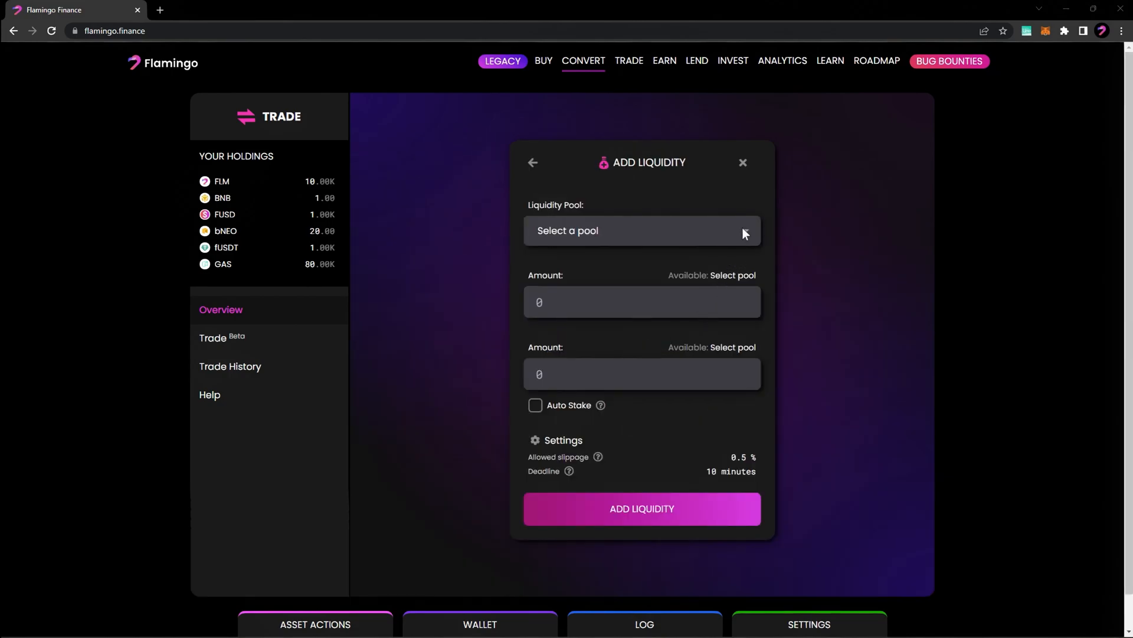
click(641, 231)
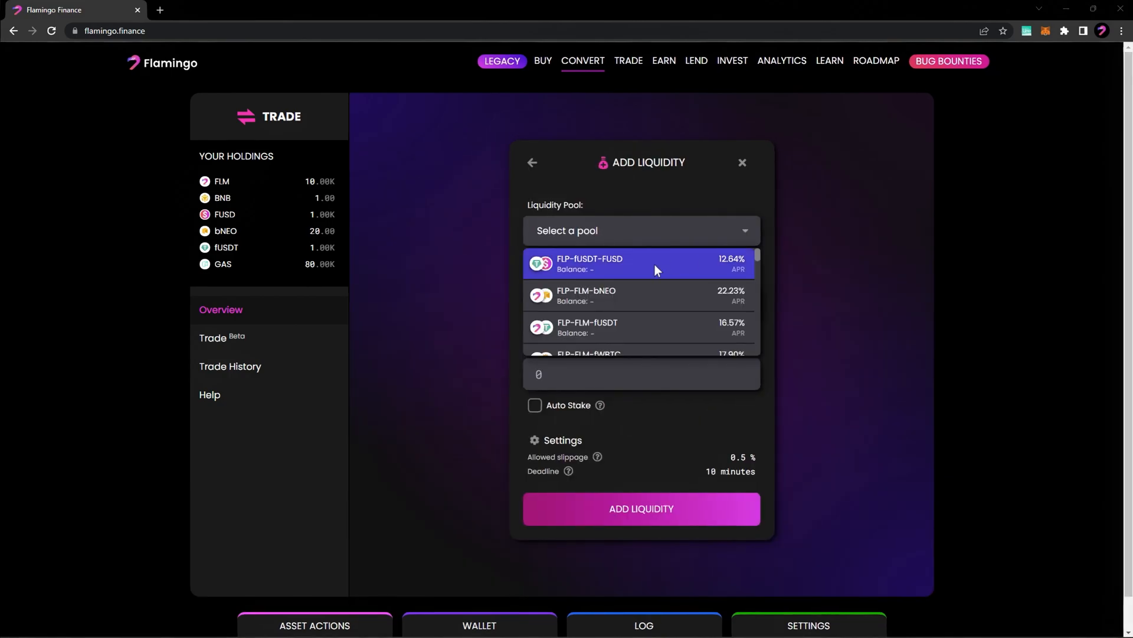
click(639, 264)
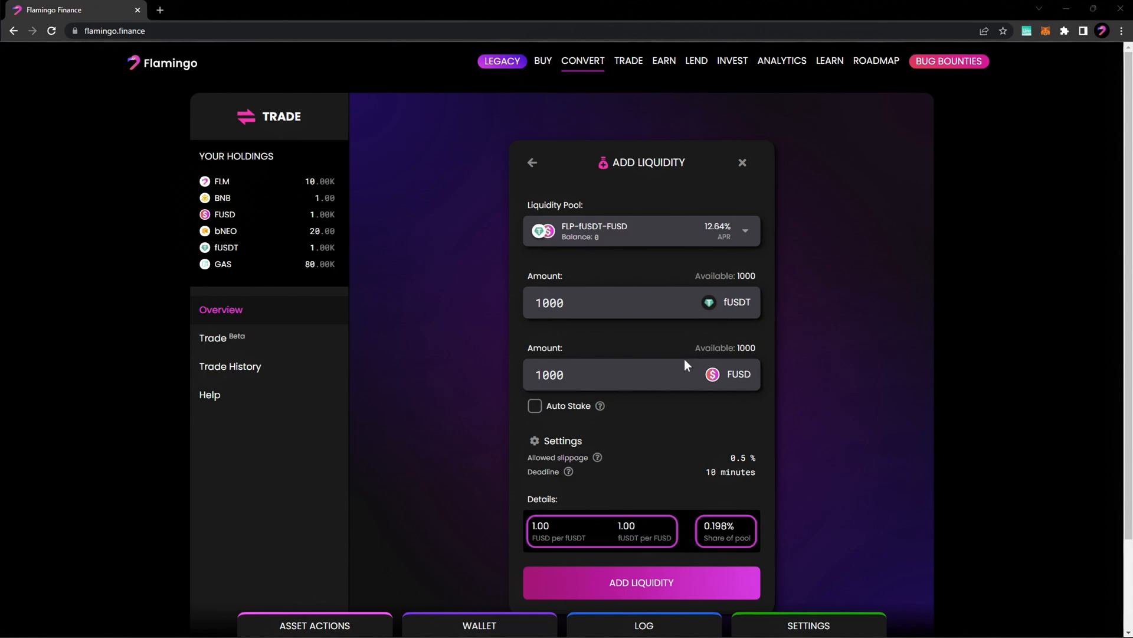
click(535, 441)
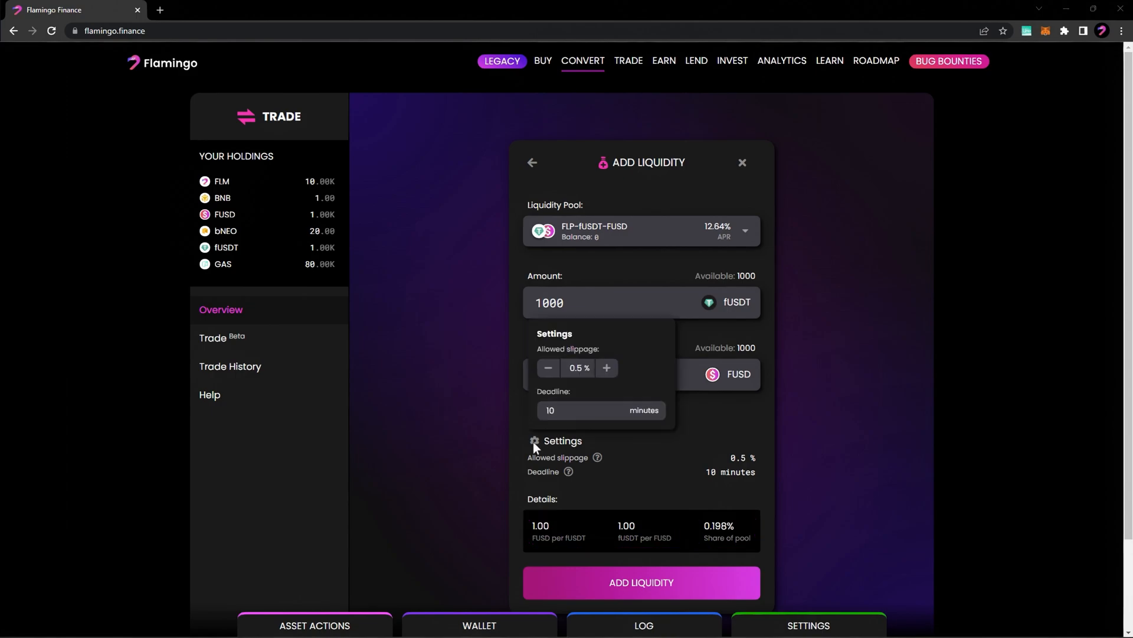
click(563, 440)
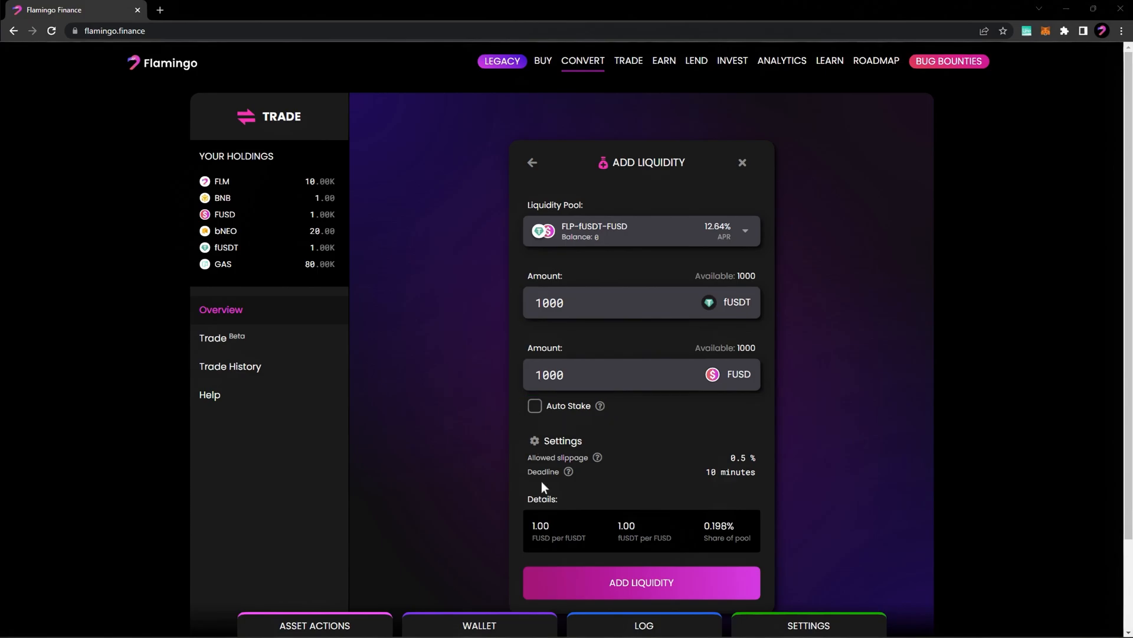
click(640, 582)
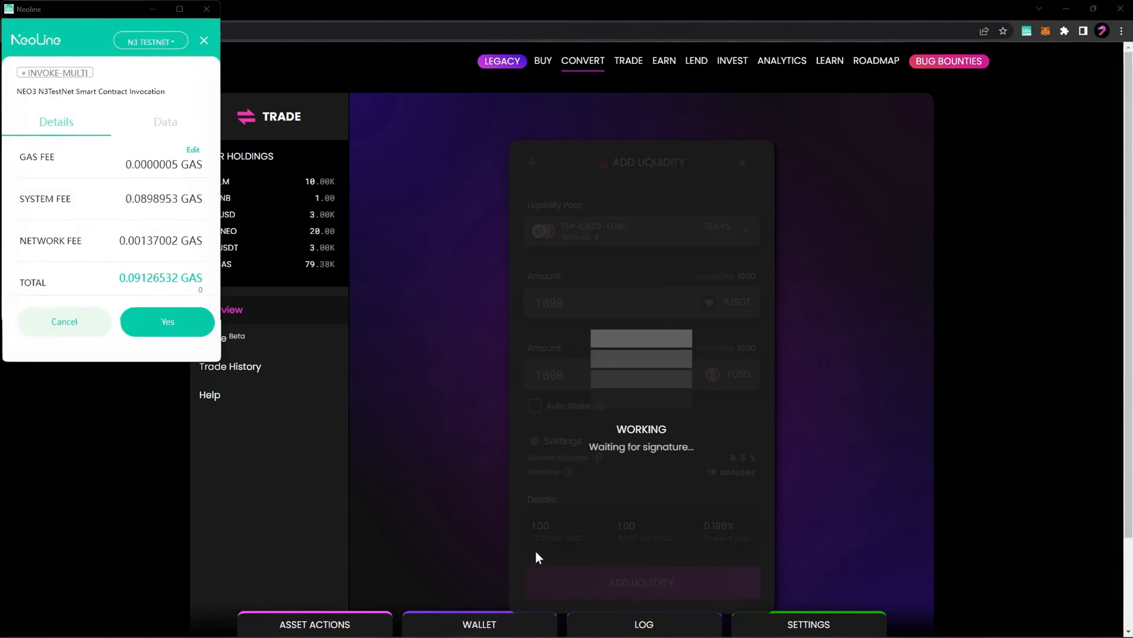
click(167, 322)
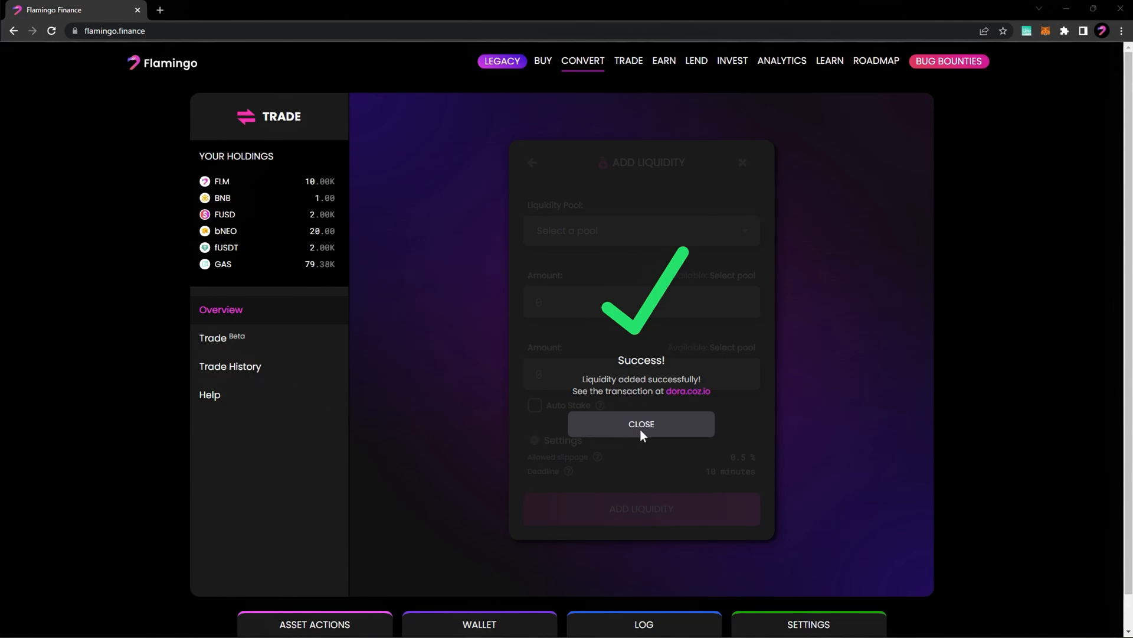
click(641, 424)
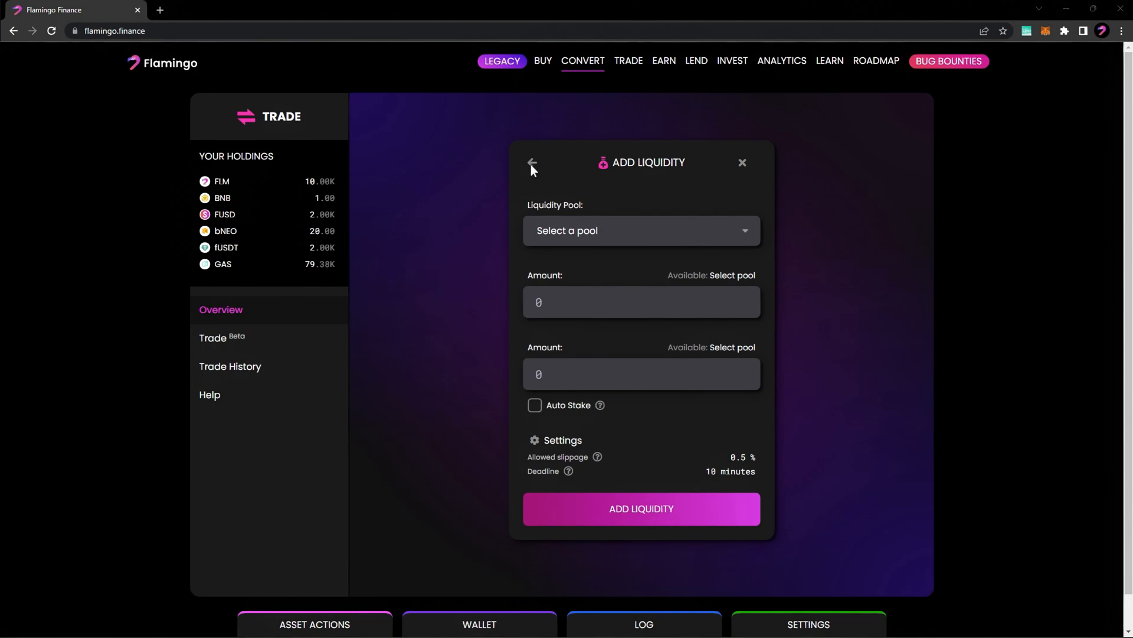
Remove 100 FLP-fUSDT-FUSD liquidity tokens from the pool, approved in NeoLine.
click(531, 163)
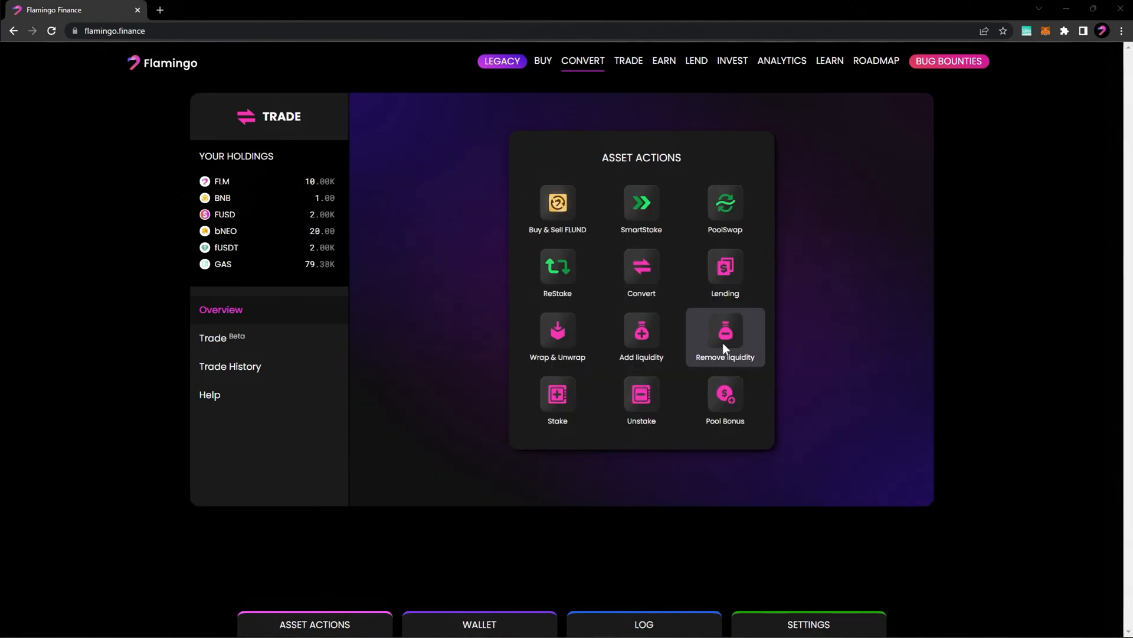
click(724, 336)
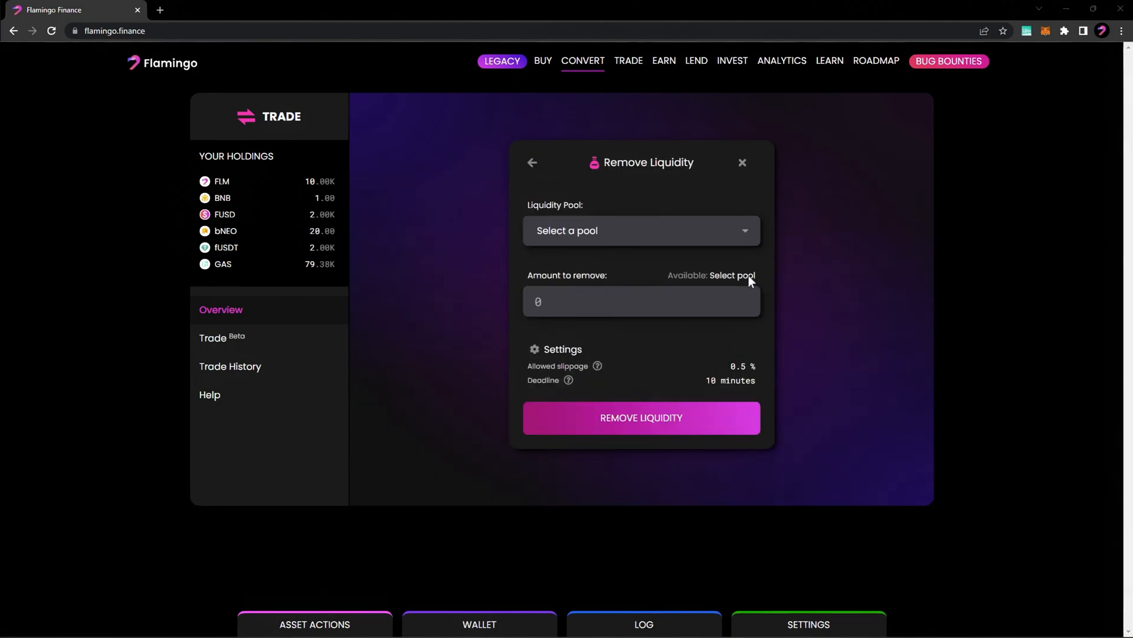
click(640, 229)
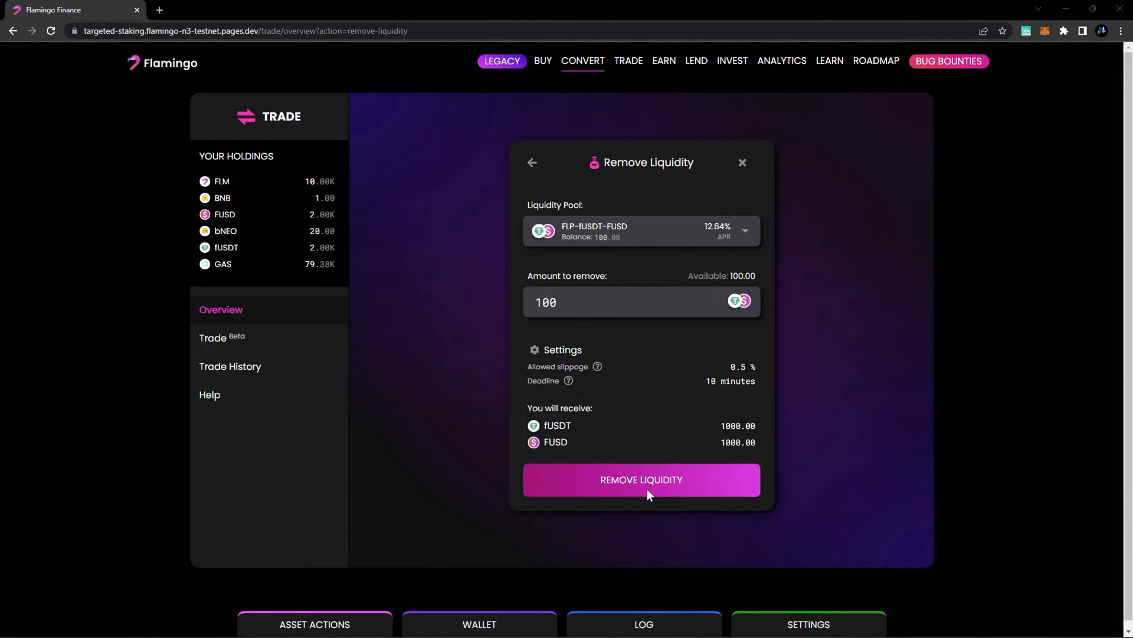
click(641, 479)
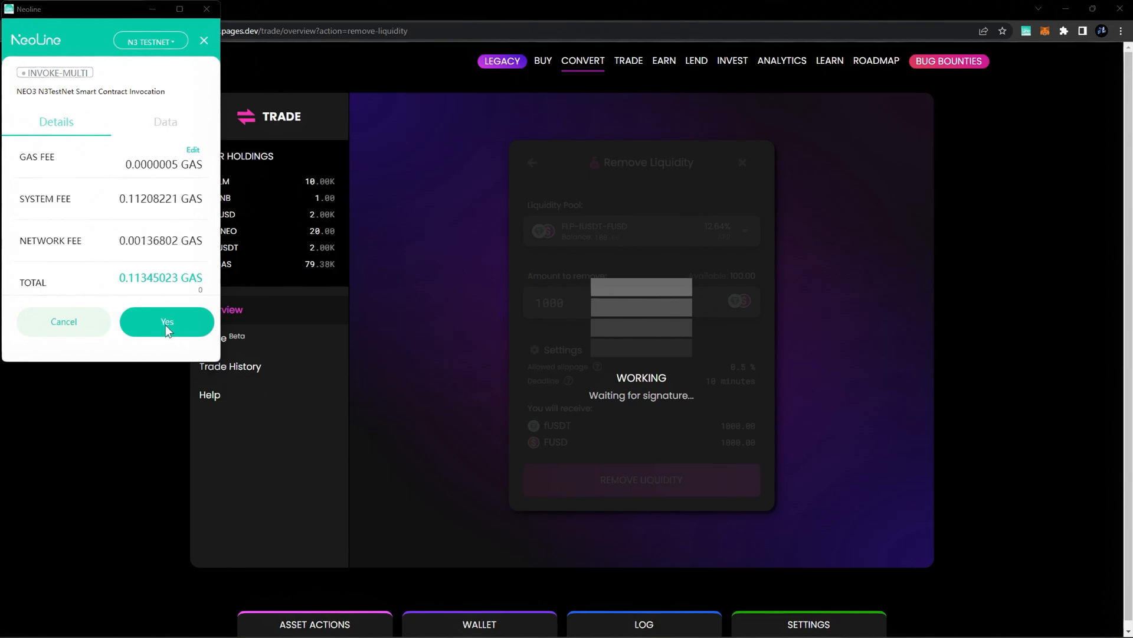
click(167, 321)
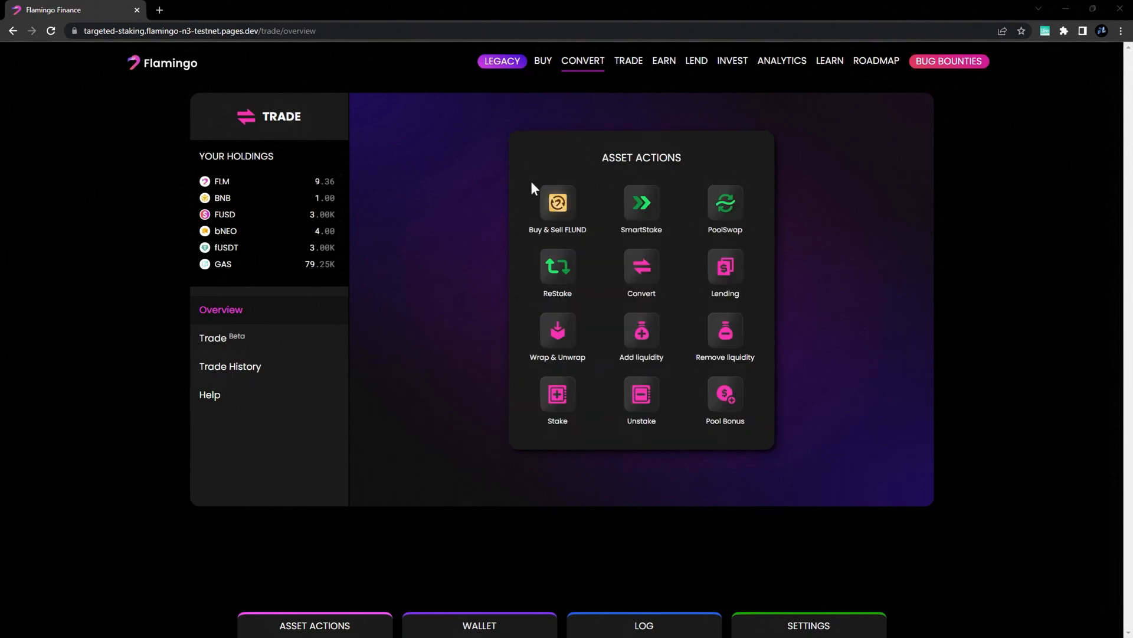
Stake the maximum 544.4381103 FLP-FLM-bNEO tokens.
click(557, 398)
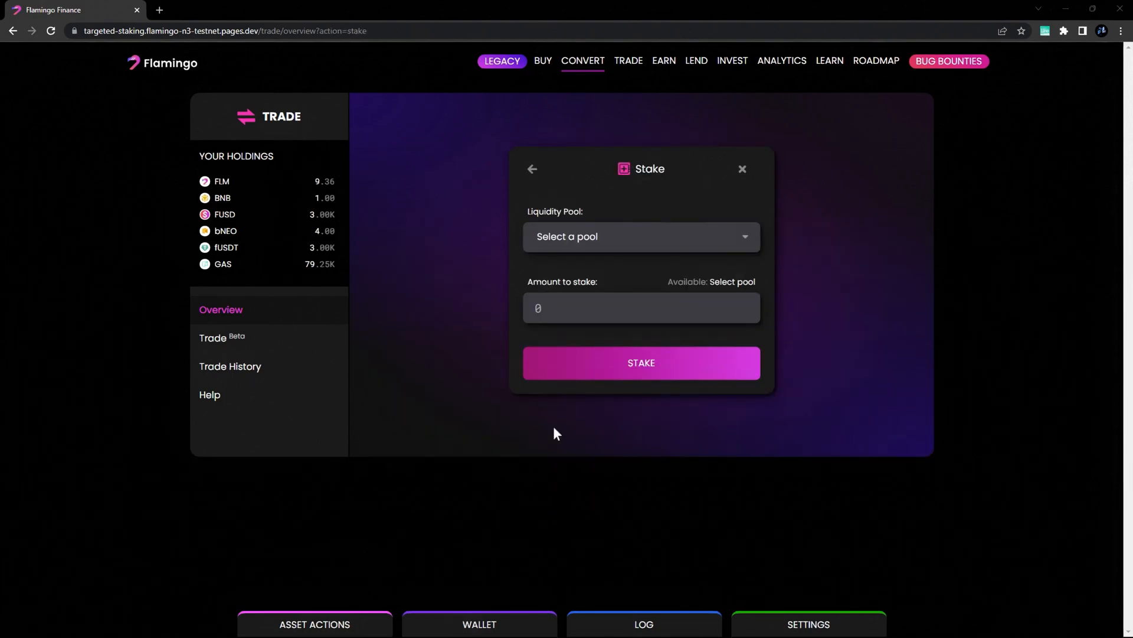
click(641, 237)
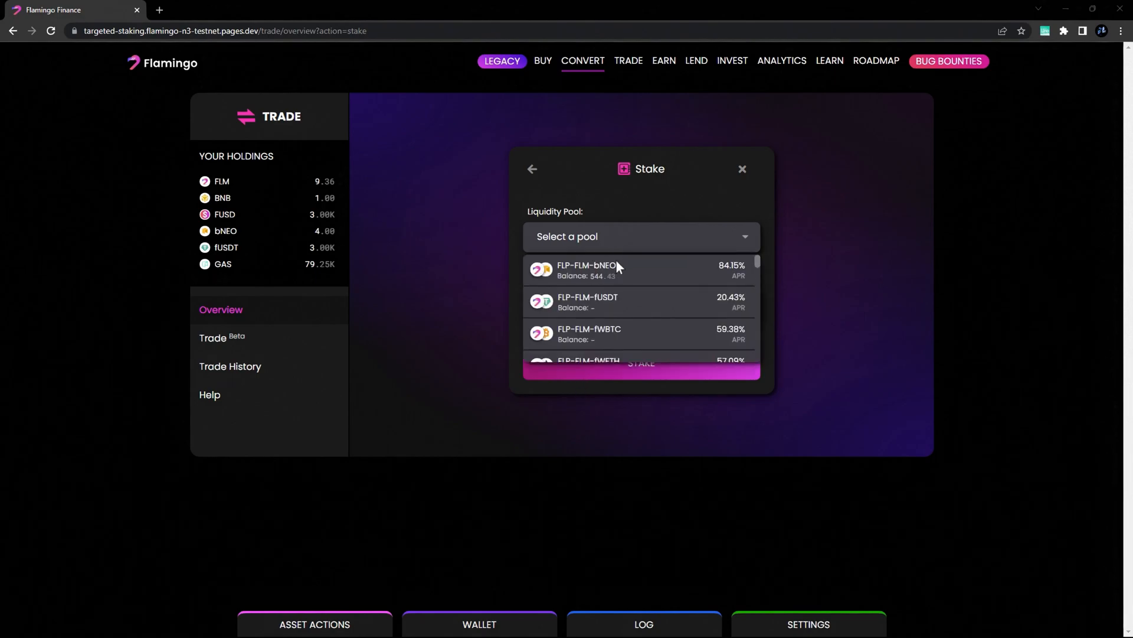
click(586, 271)
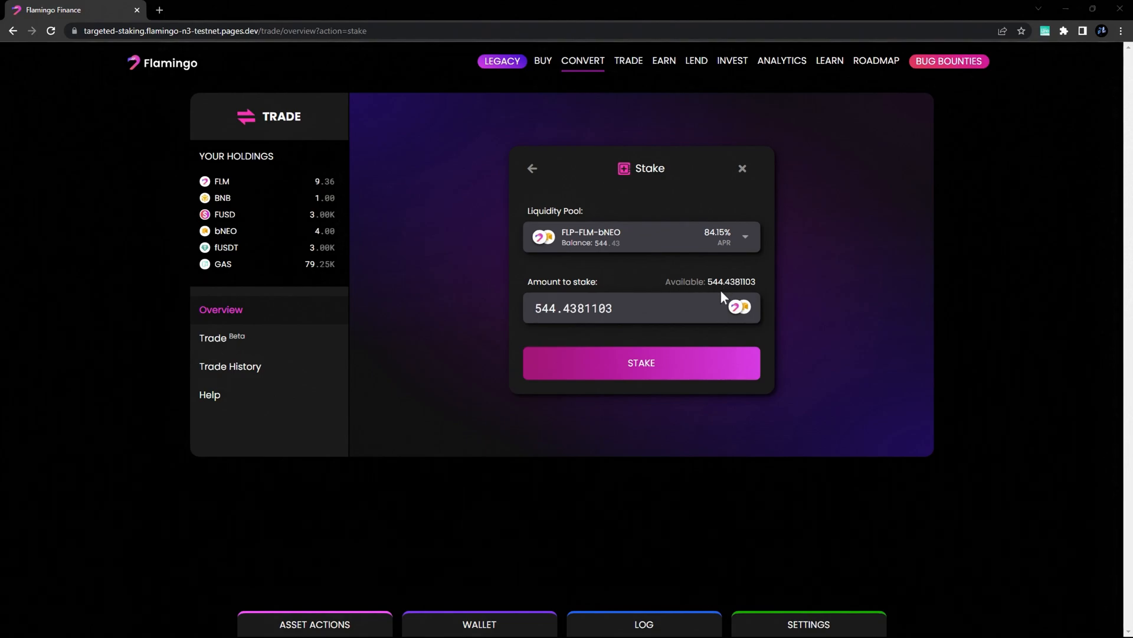
click(641, 362)
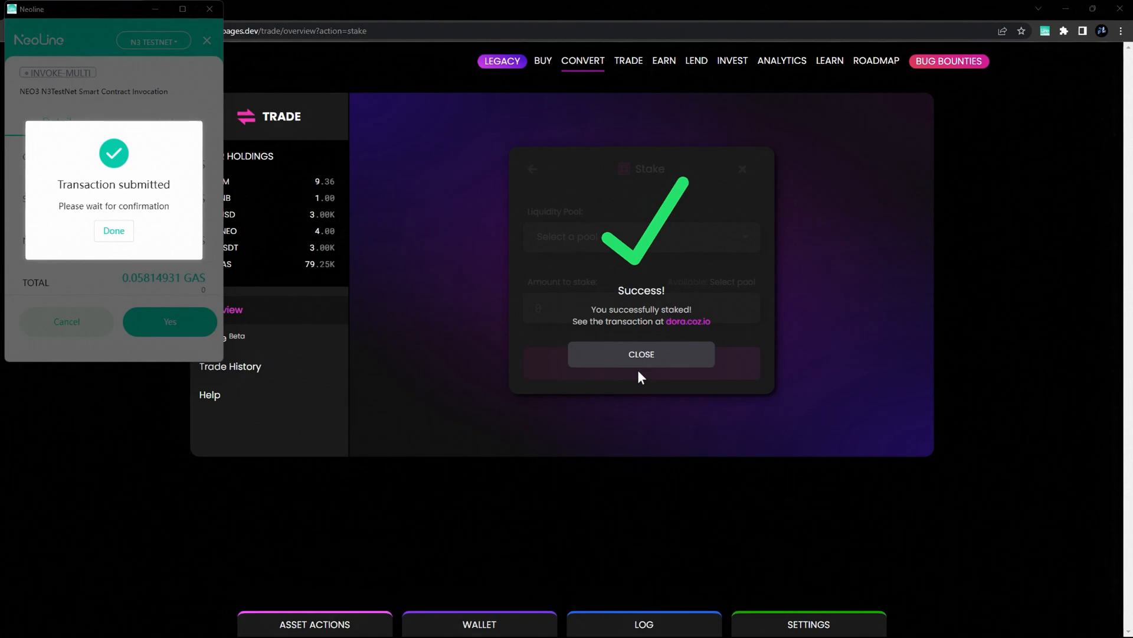
mouse_move(640, 363)
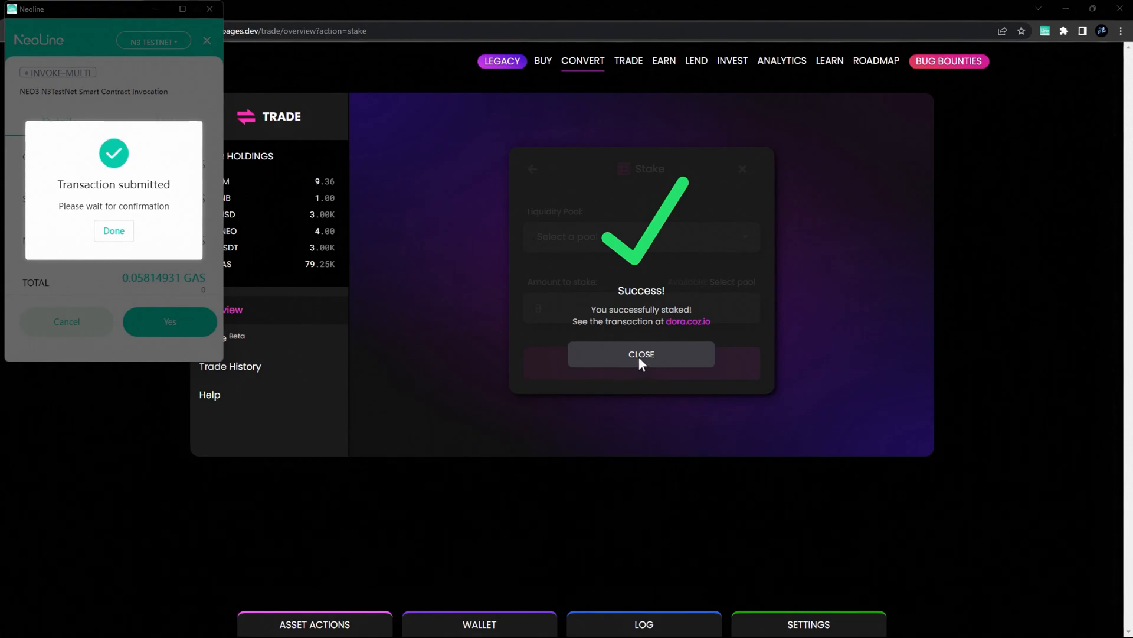
Unstake all 544.4381103 FLP-FLM-bNEO tokens with Auto Remove liquidity enabled.
click(640, 354)
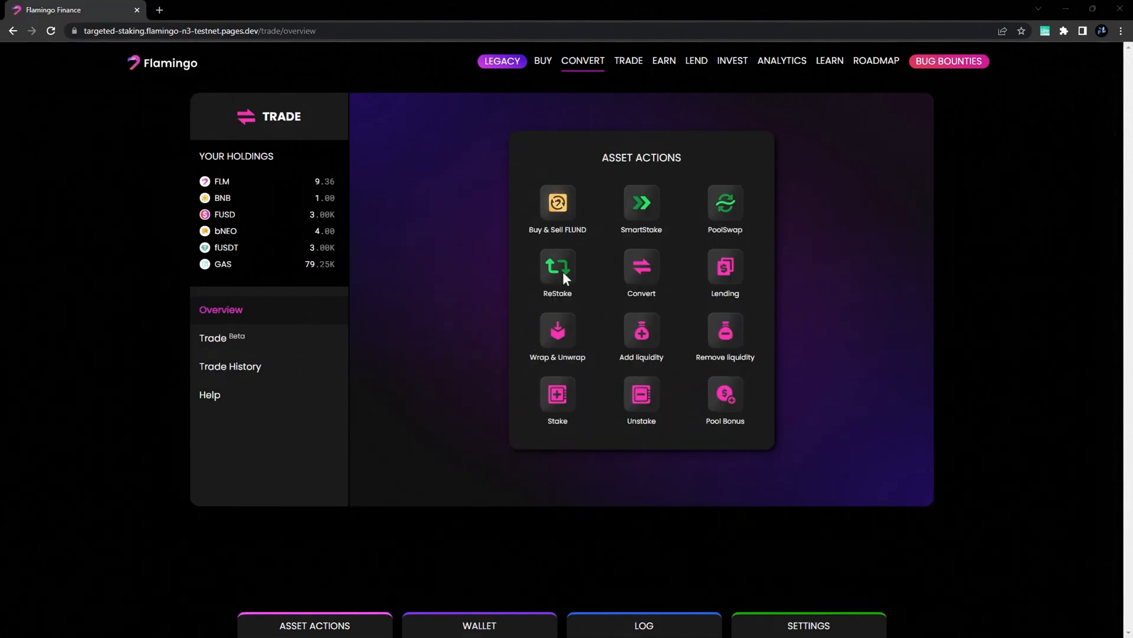
click(641, 397)
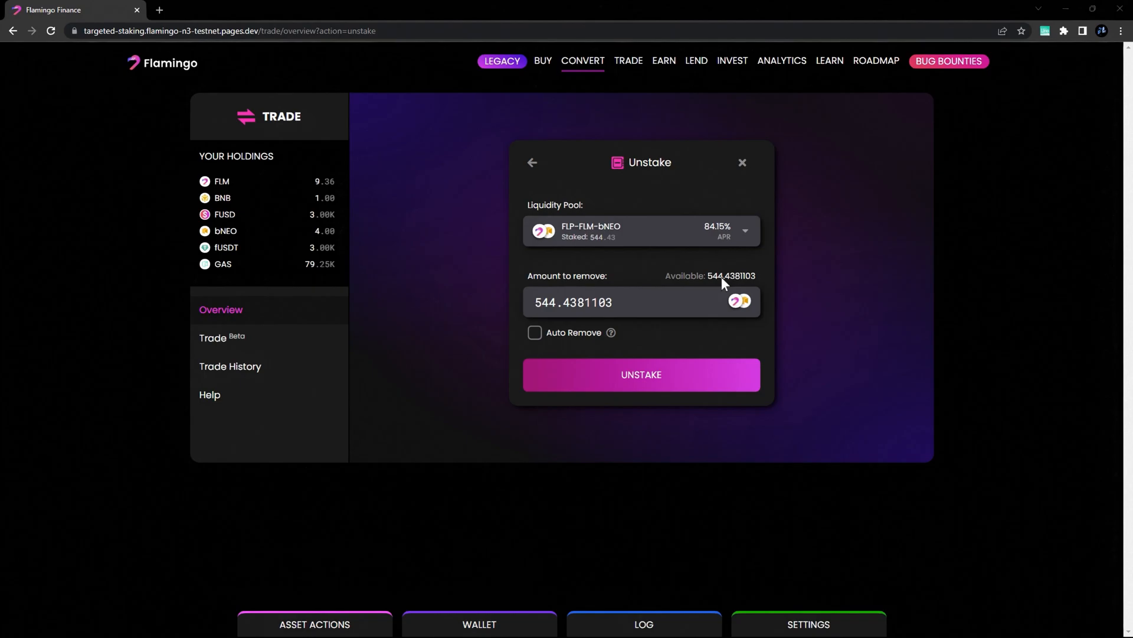
click(534, 333)
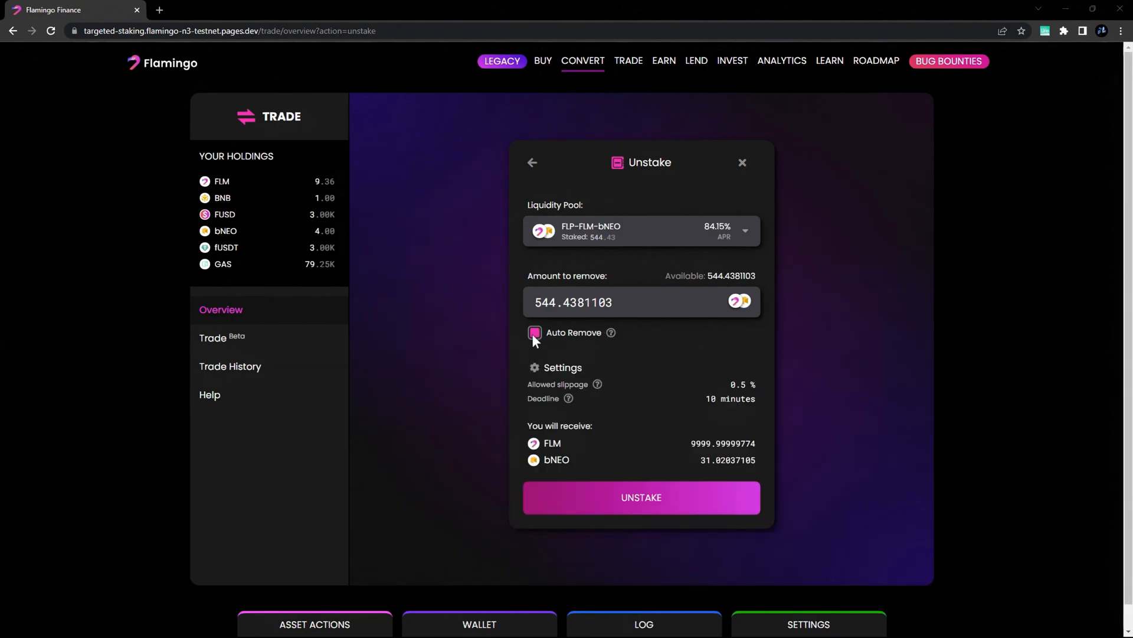
click(640, 497)
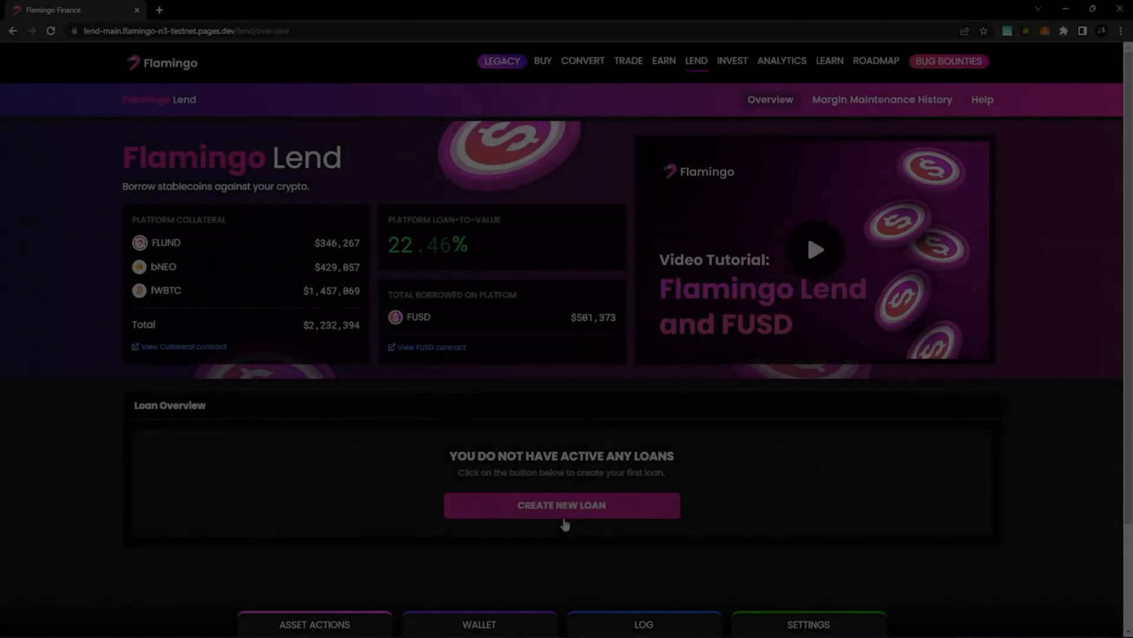
Create a loan borrowing 2000 FUSD with 1 fWBTC as collateral.
click(562, 504)
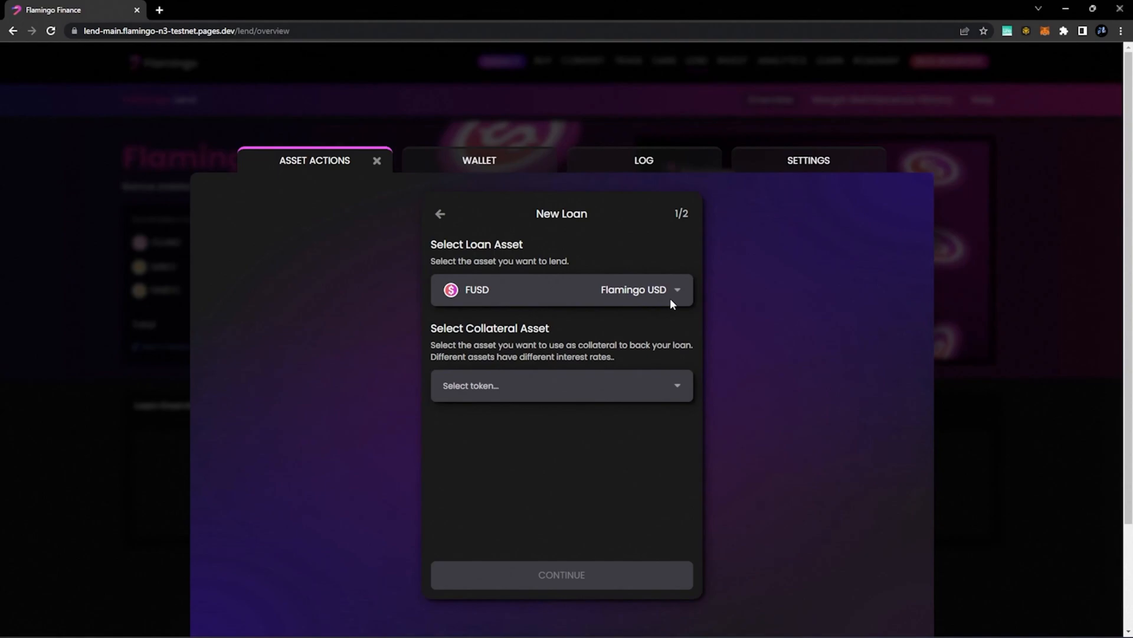
click(561, 384)
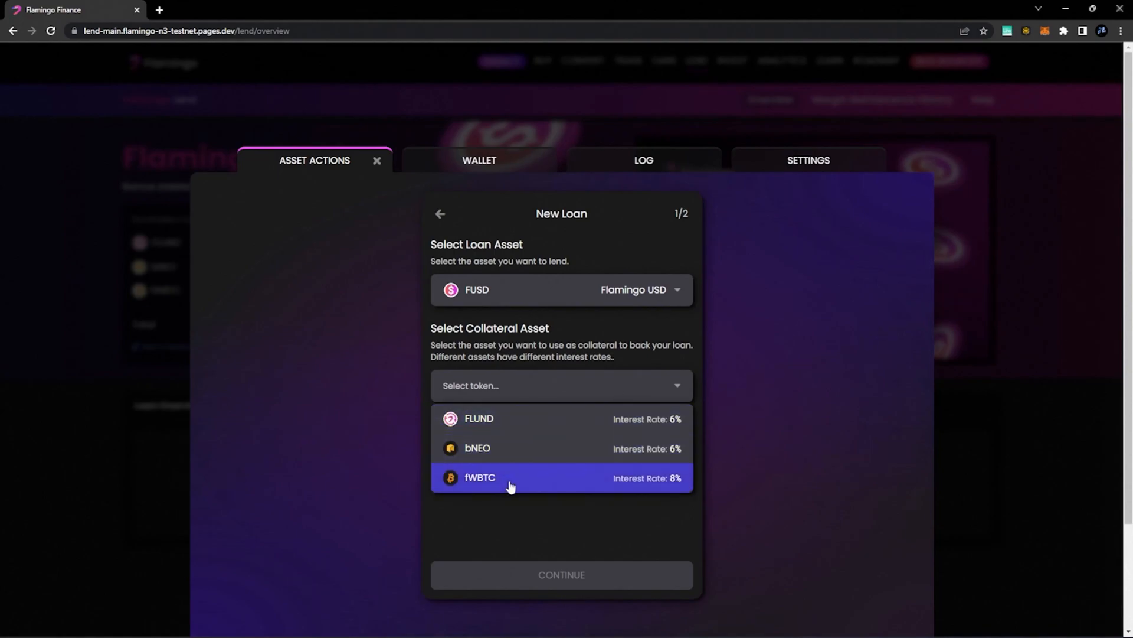
click(480, 477)
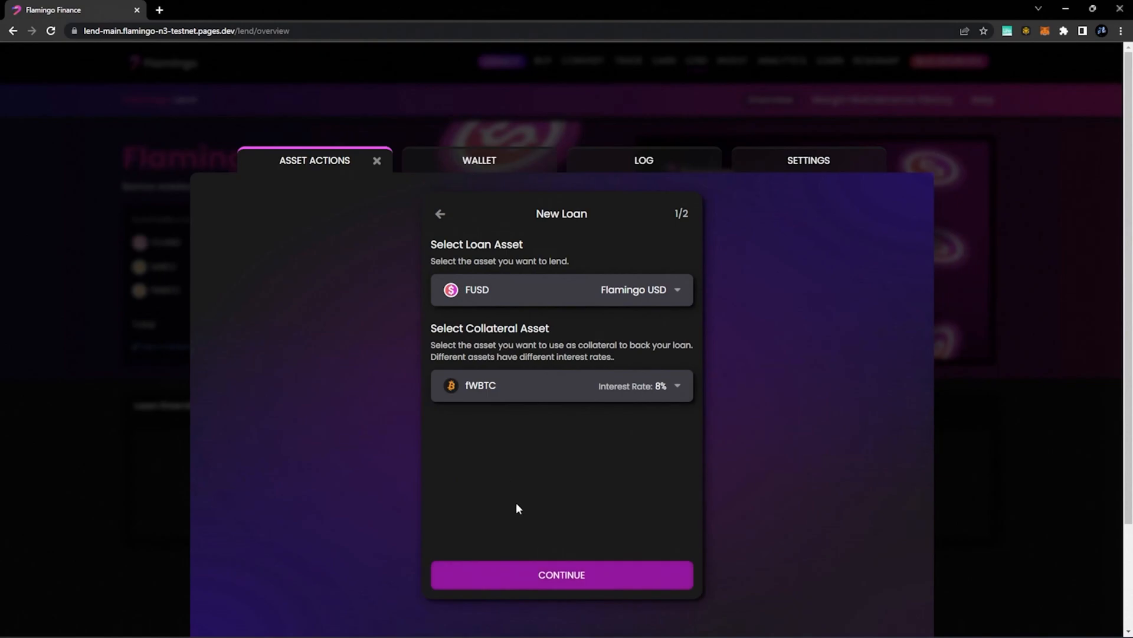
click(561, 573)
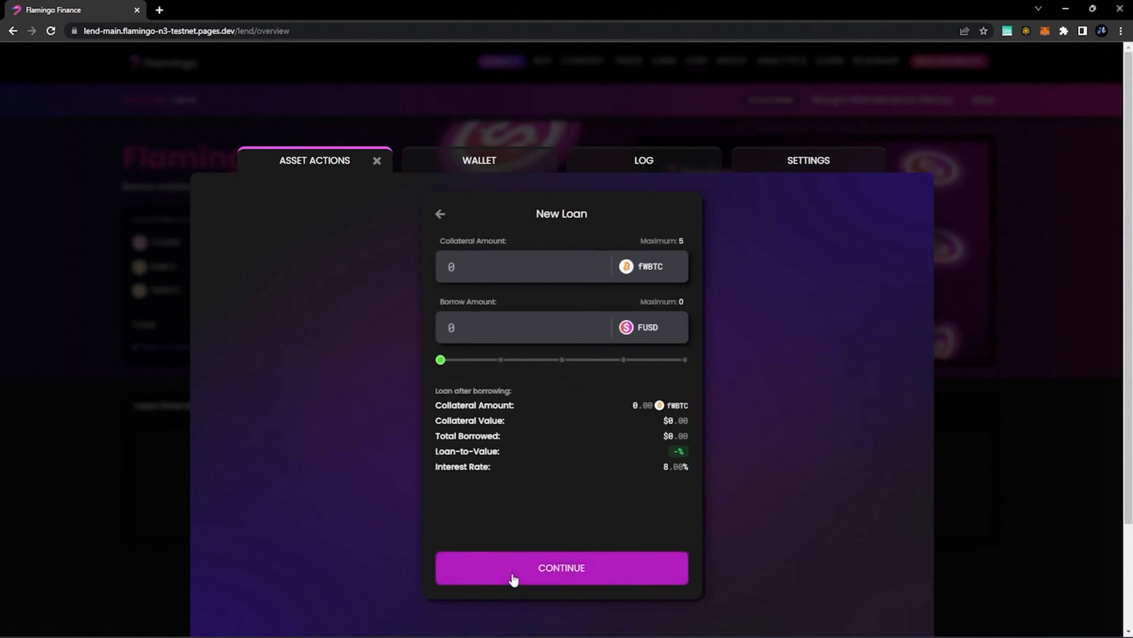
mouse_move(539, 287)
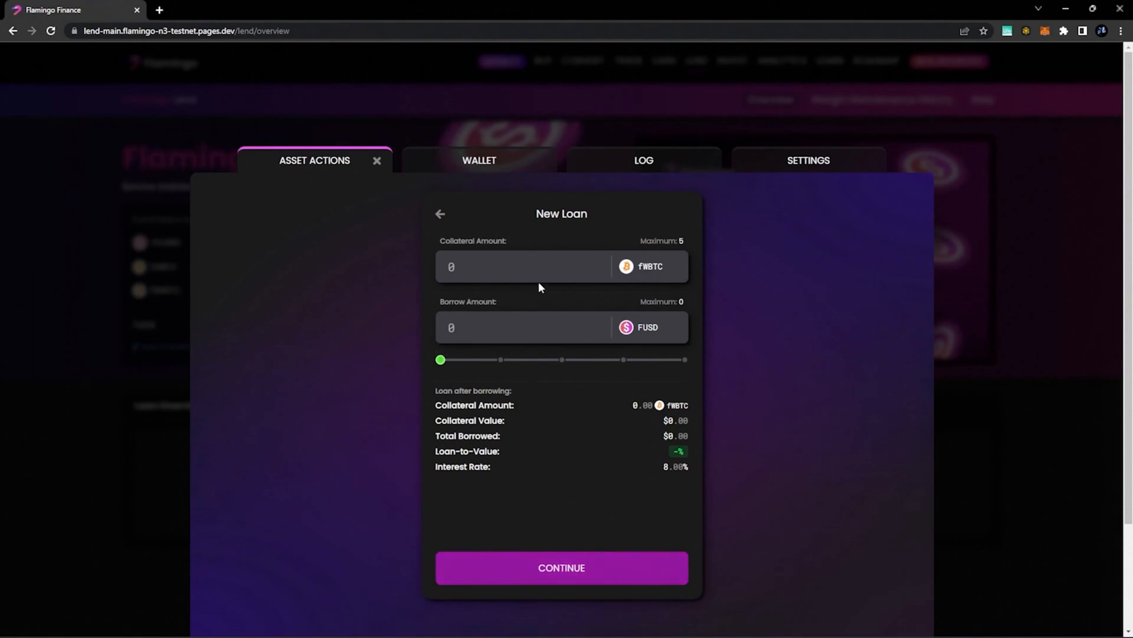
text(1)
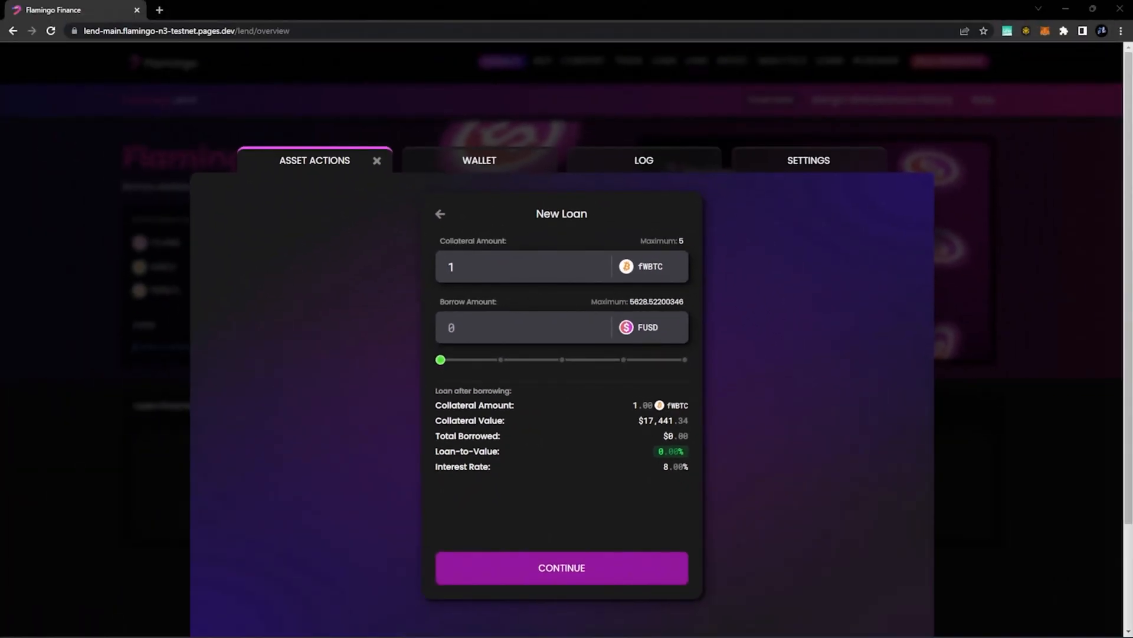
text(2000)
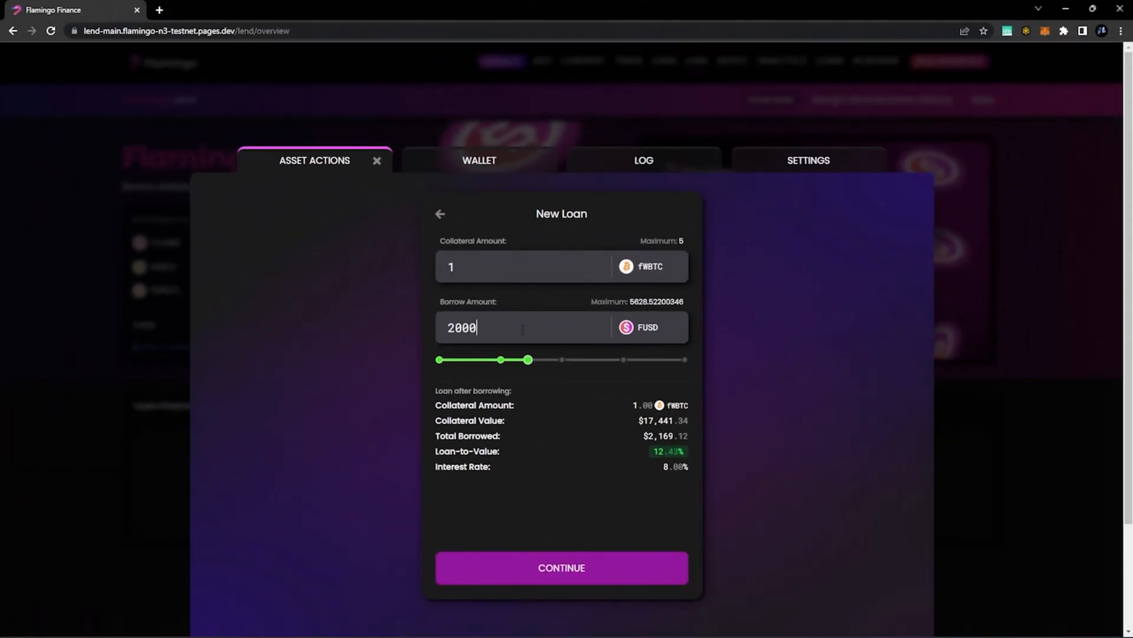
click(561, 567)
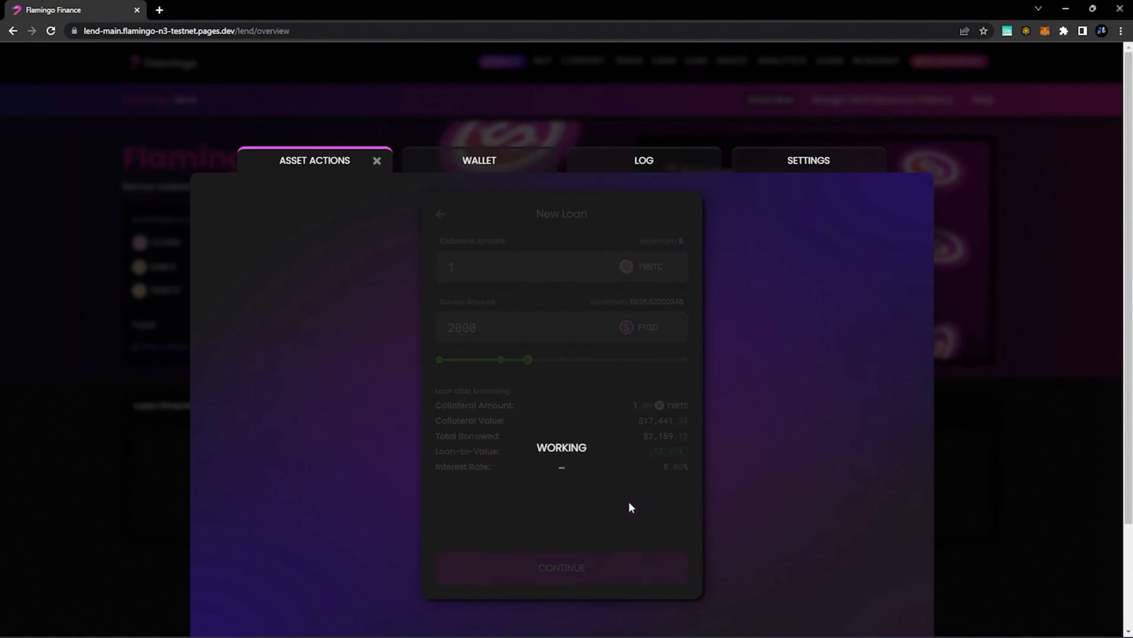